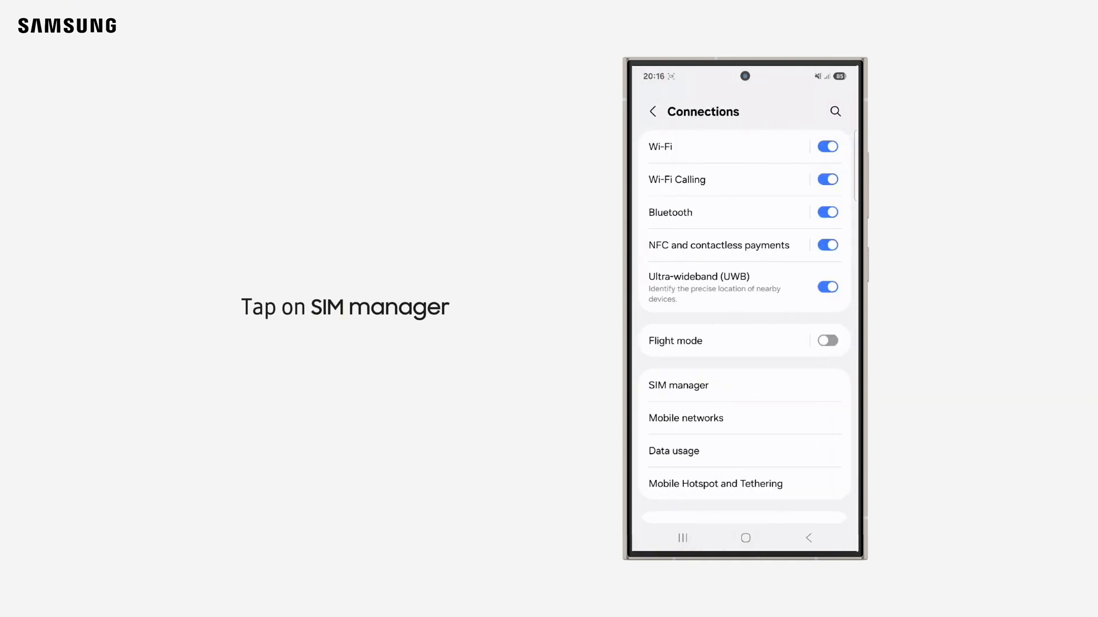
Enable SIM 1 in SIM manager and confirm the Turn on prompt.
{"action": "left_click", "coordinate": [678, 386]}
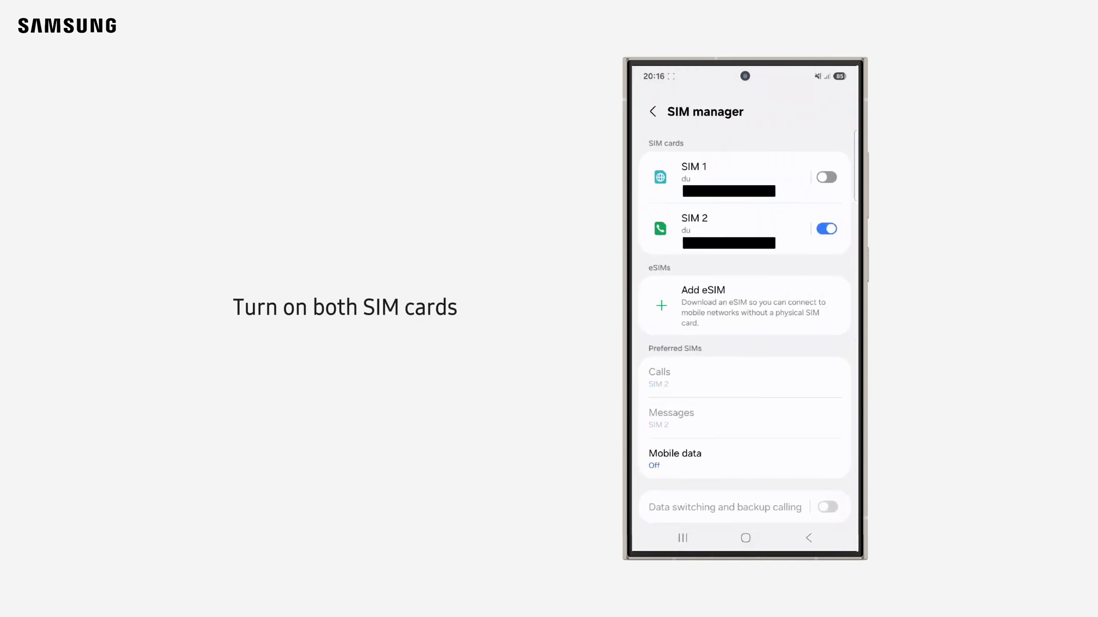
{"action": "left_click", "coordinate": [826, 177]}
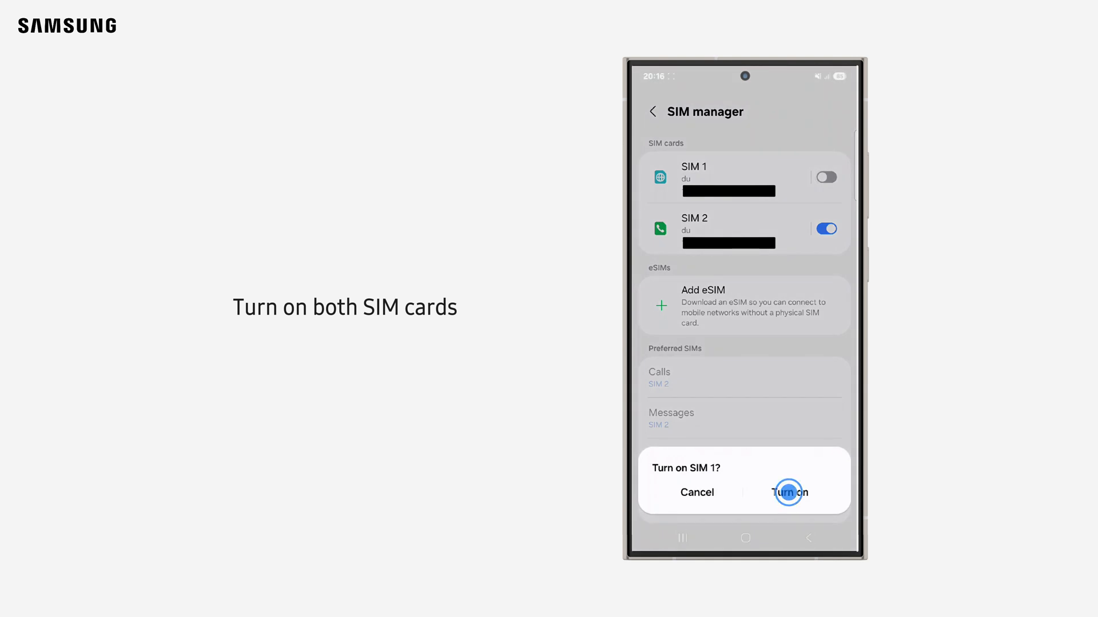
{"action": "left_click", "coordinate": [788, 491]}
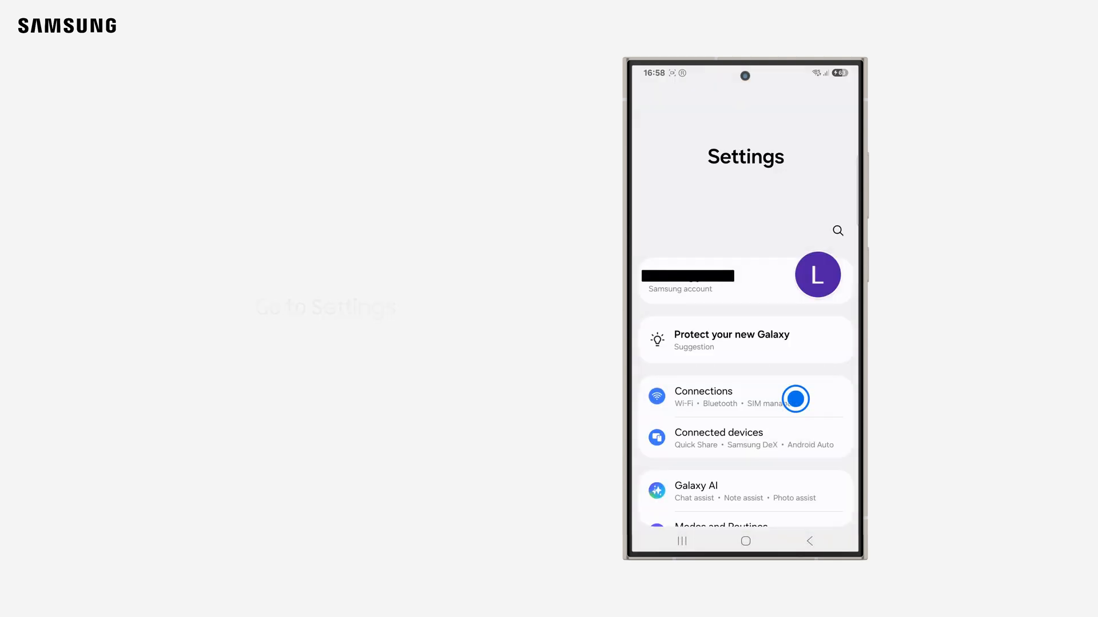
Go through Connections to SIM manager and choose Add eSIM.
{"action": "left_click", "coordinate": [703, 397]}
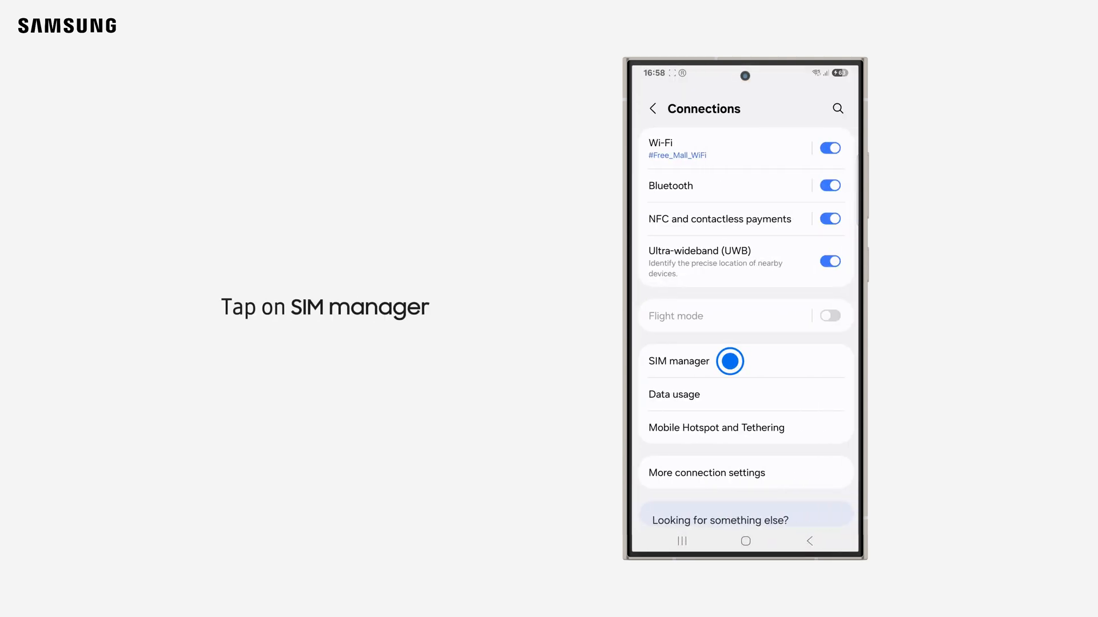
{"action": "left_click", "coordinate": [730, 361]}
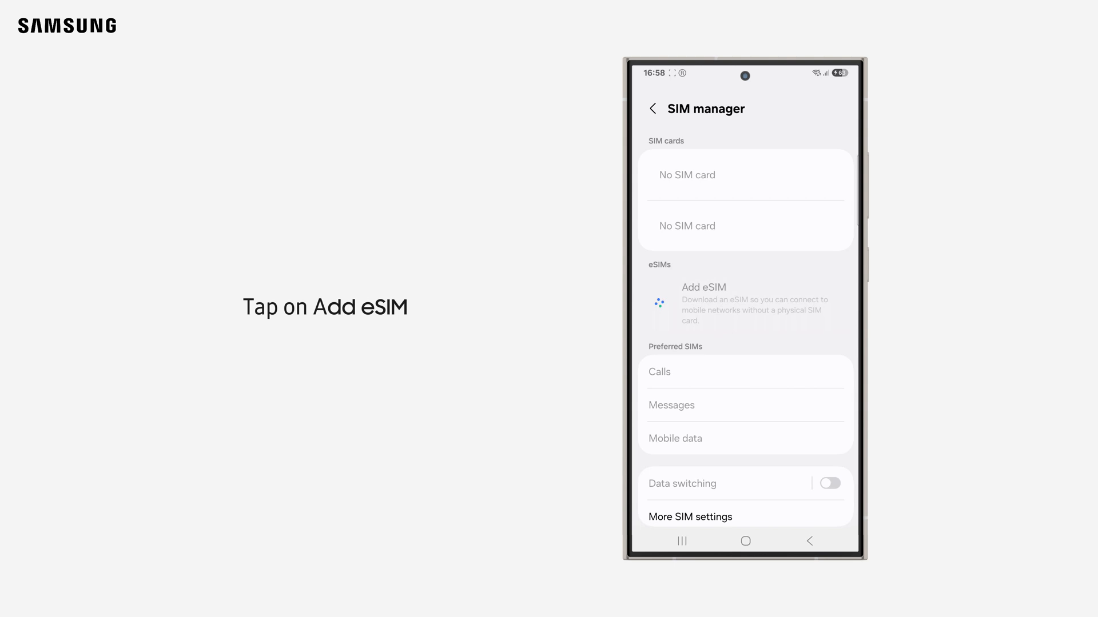
{"action": "left_click", "coordinate": [745, 303]}
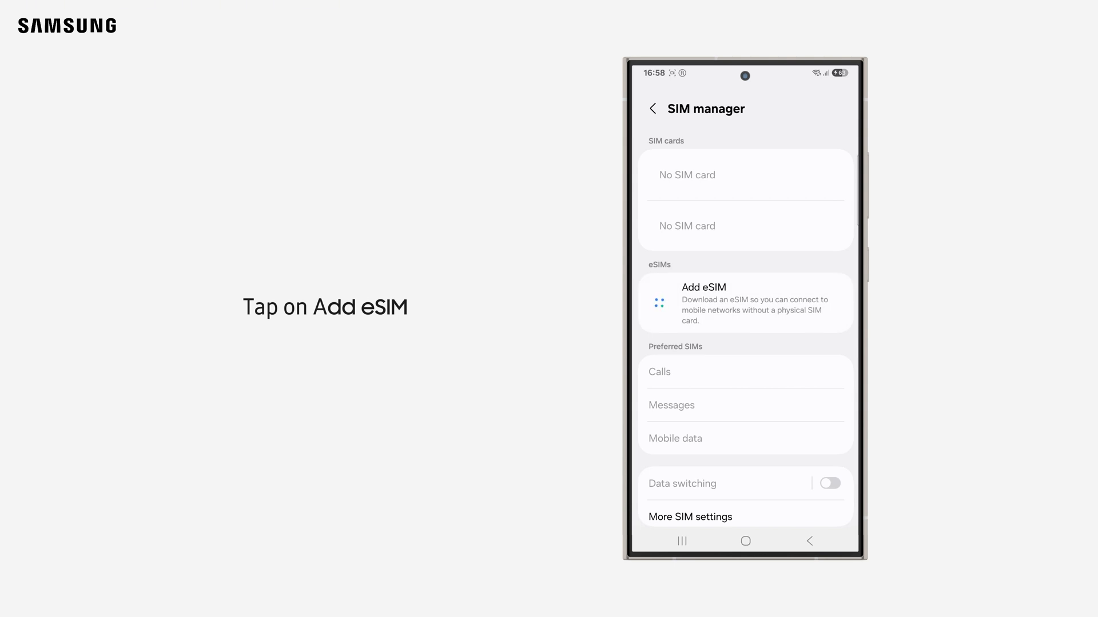
{"action": "left_click", "coordinate": [744, 302]}
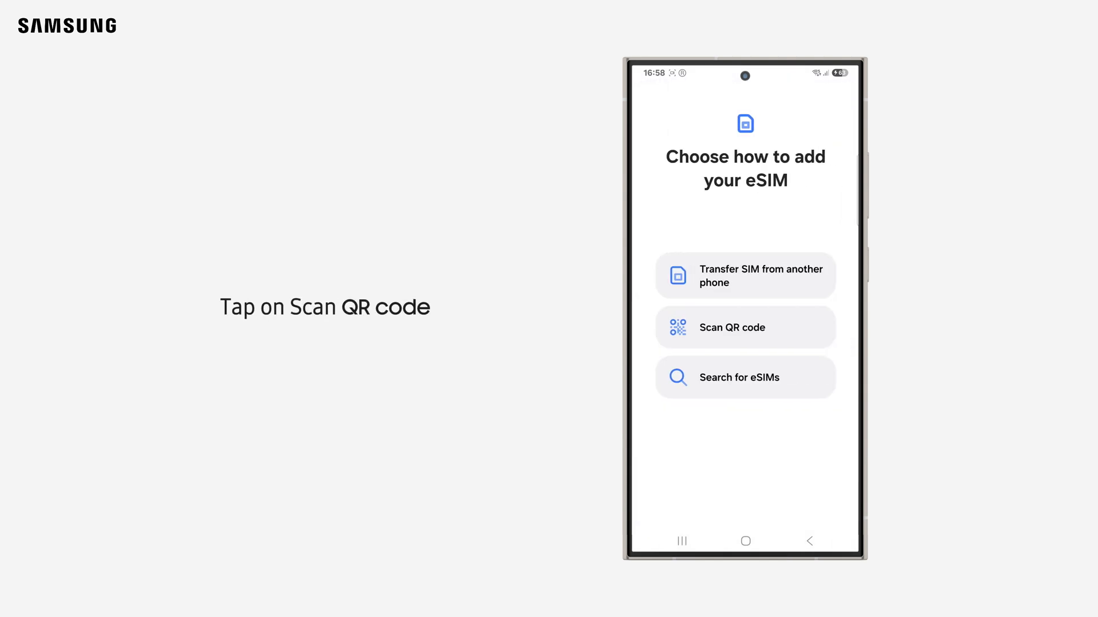
Choose Scan QR code, then switch to entering an activation code instead.
{"action": "left_click", "coordinate": [745, 327]}
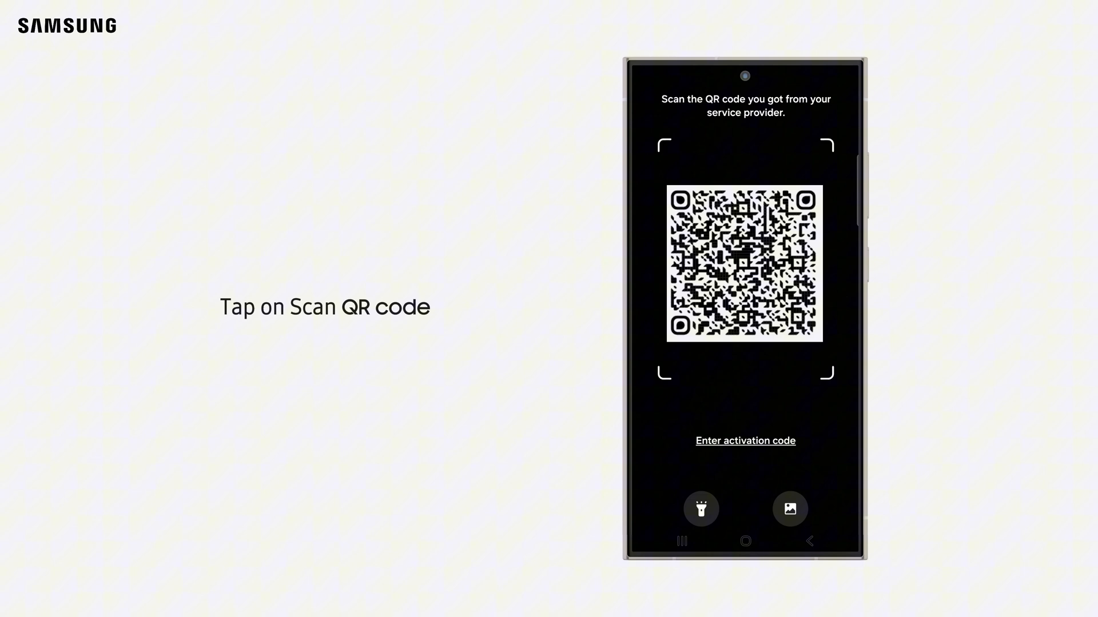
{"action": "left_click", "coordinate": [744, 441]}
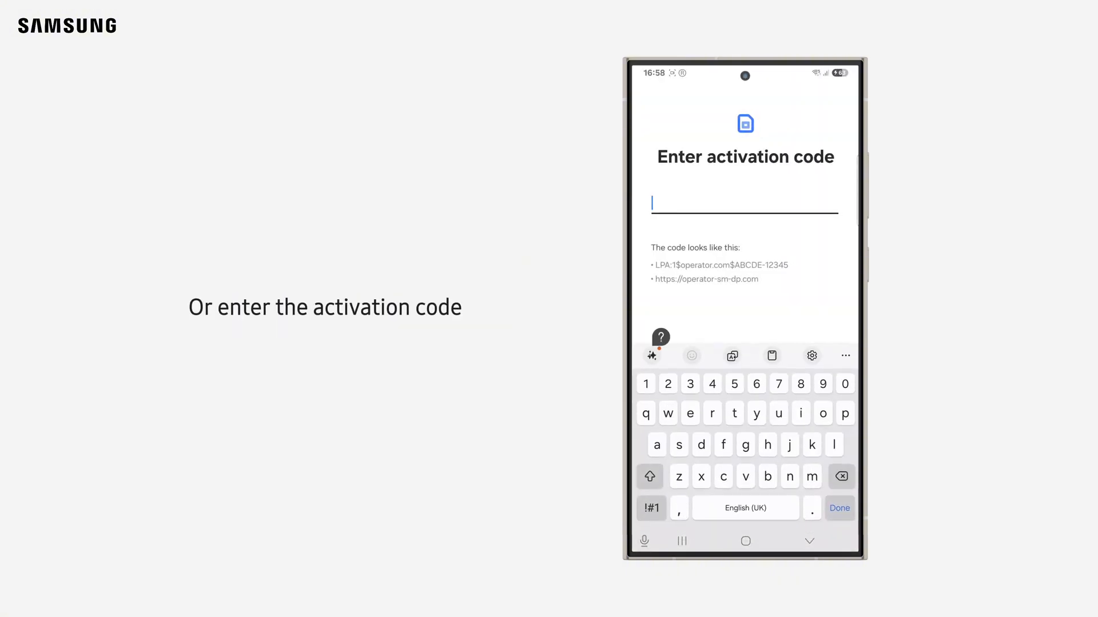